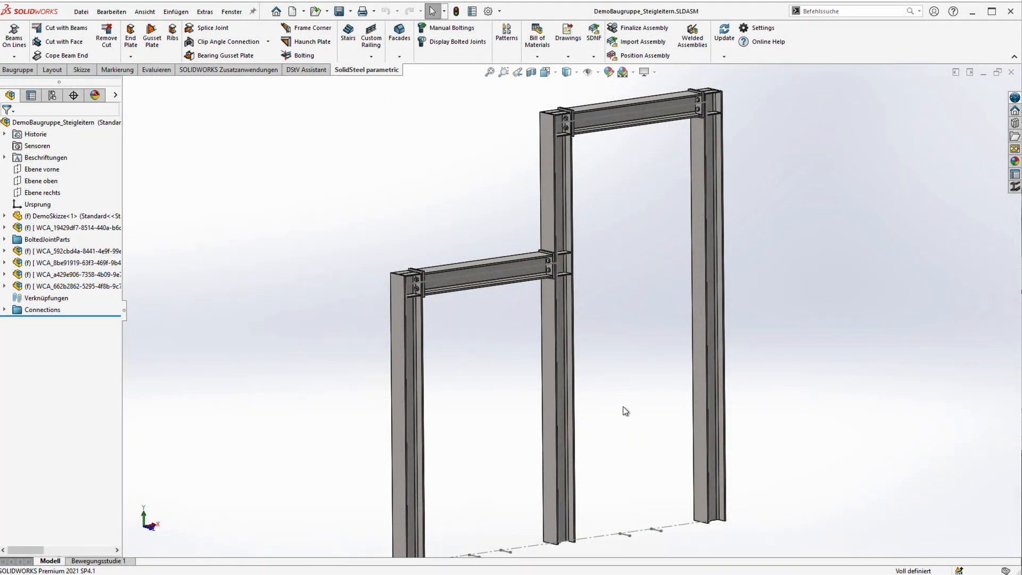
Open the caged ladder template from recent documents and inspect its 3D layout sketch
click(275, 11)
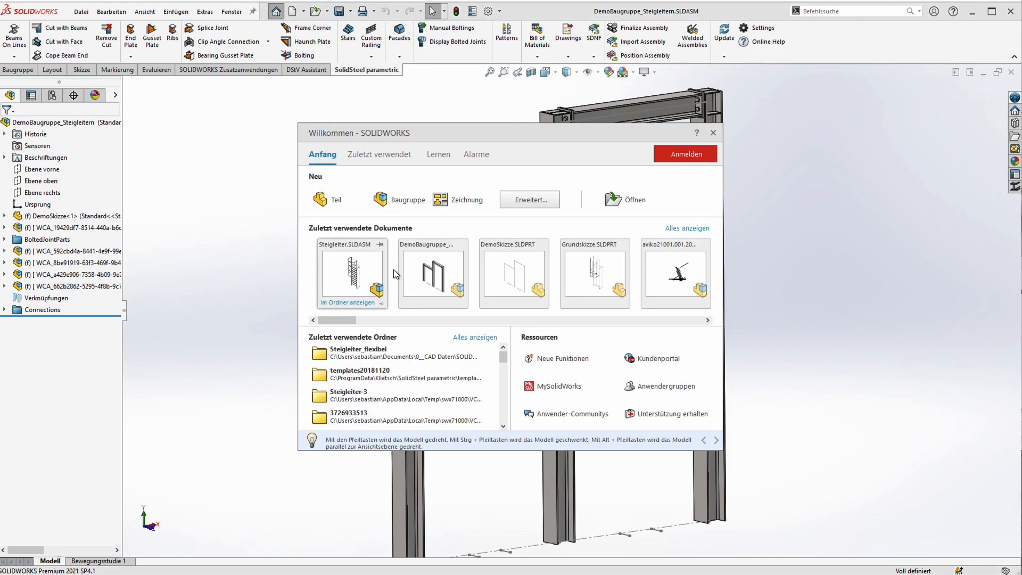
double_click(352, 273)
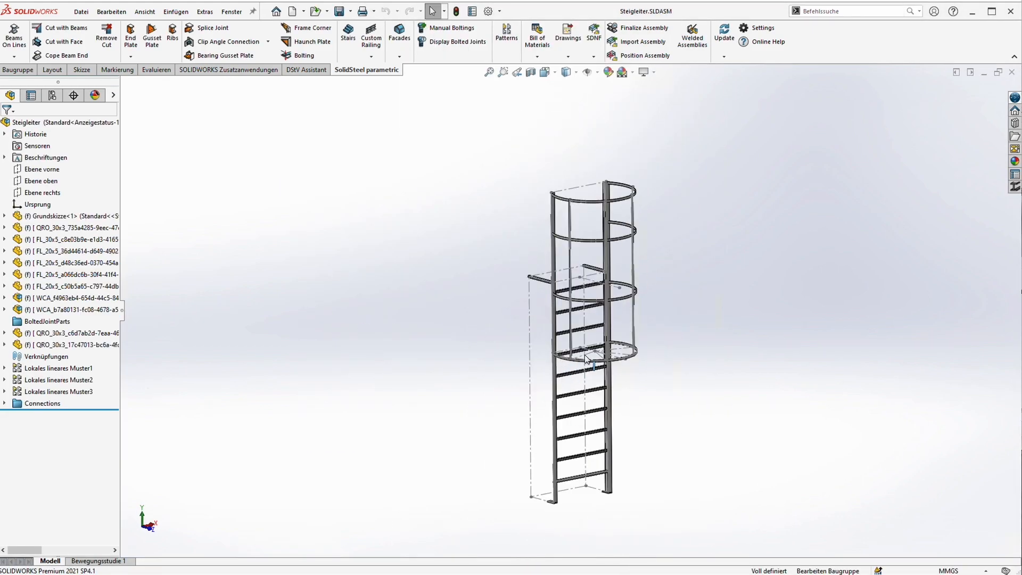
mouse_move(9, 220)
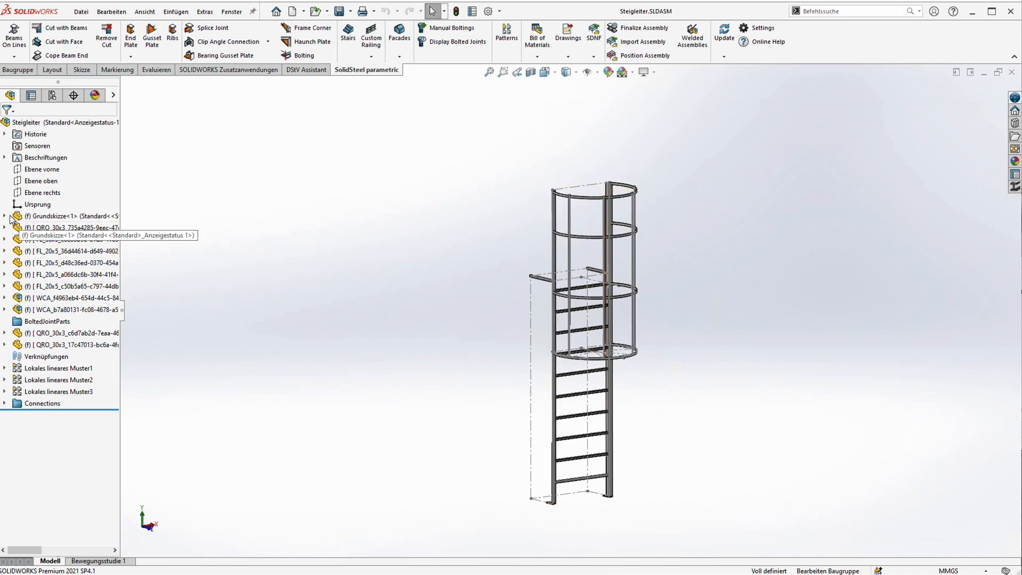
click(6, 216)
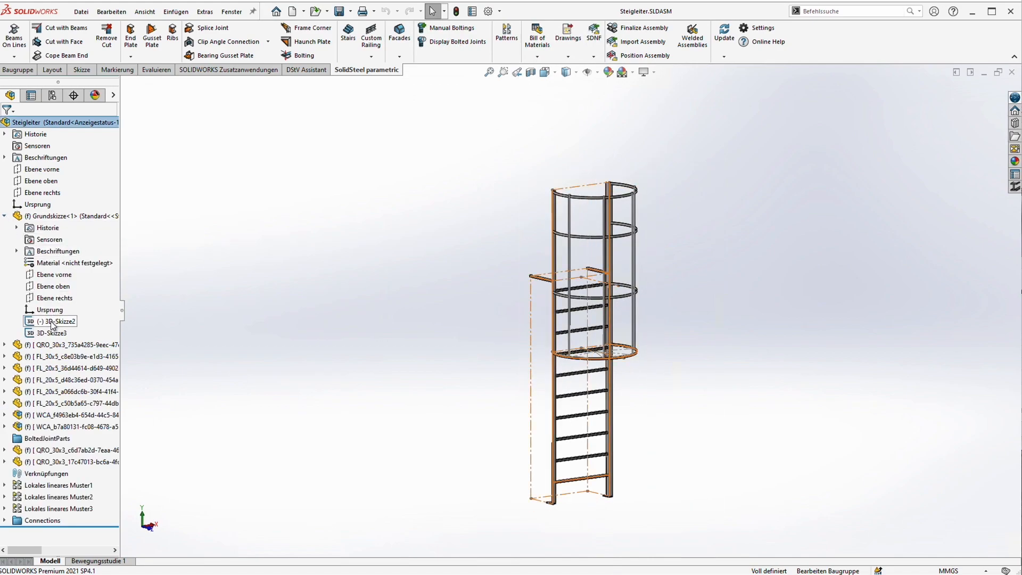
click(56, 321)
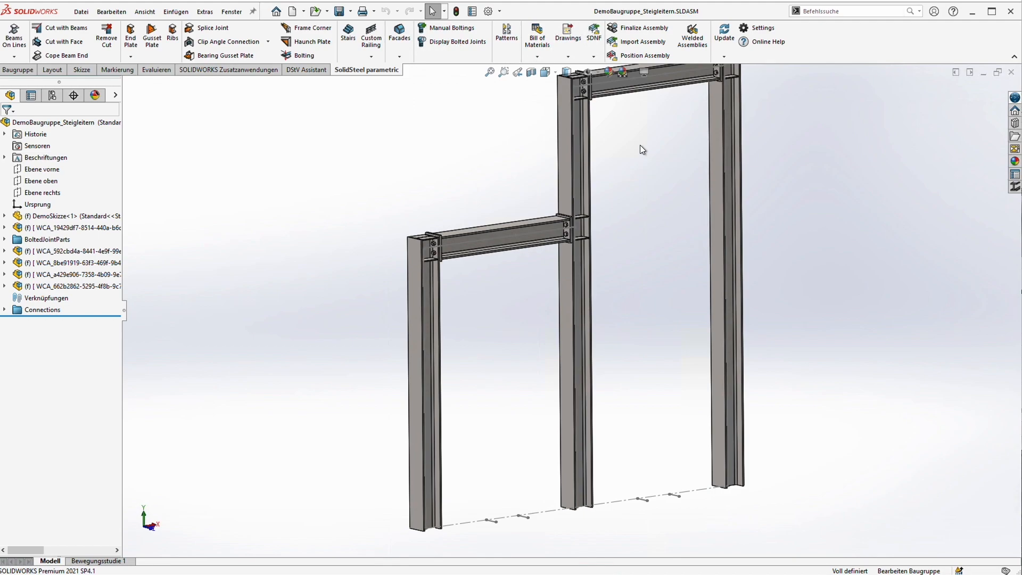
Import Steigleiter.SLDASM into the frame as an independent copy
click(645, 41)
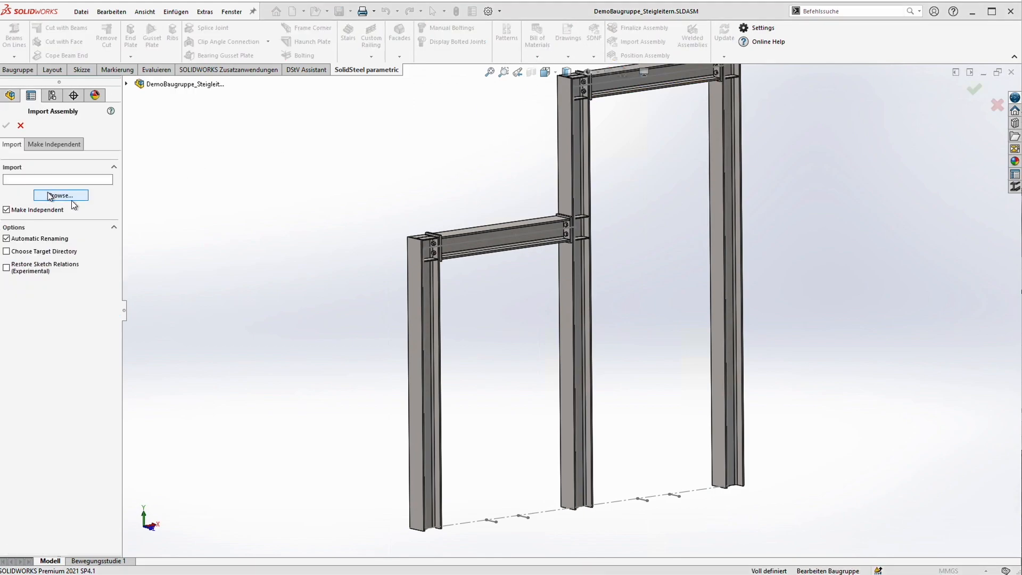
click(60, 195)
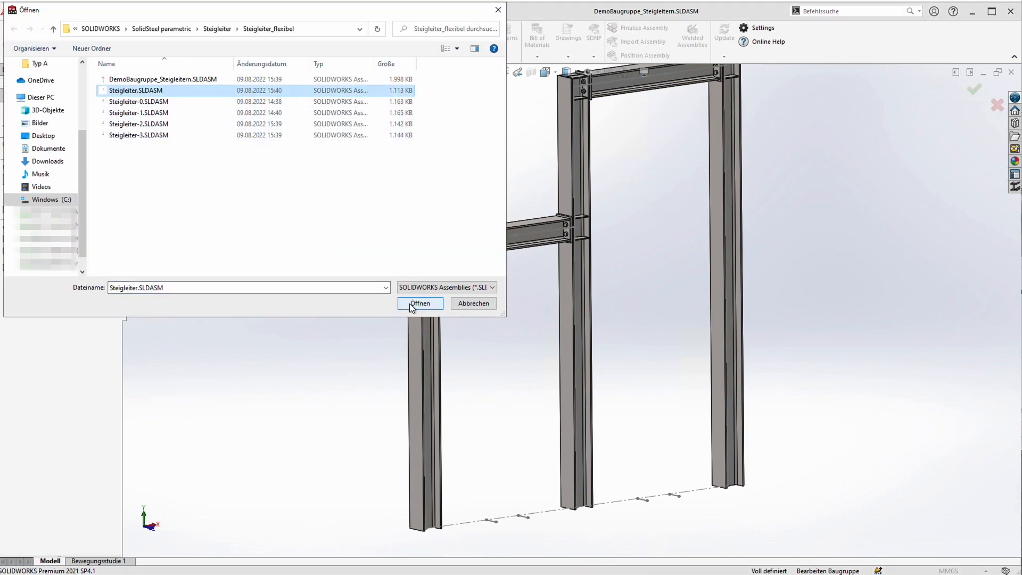
click(420, 303)
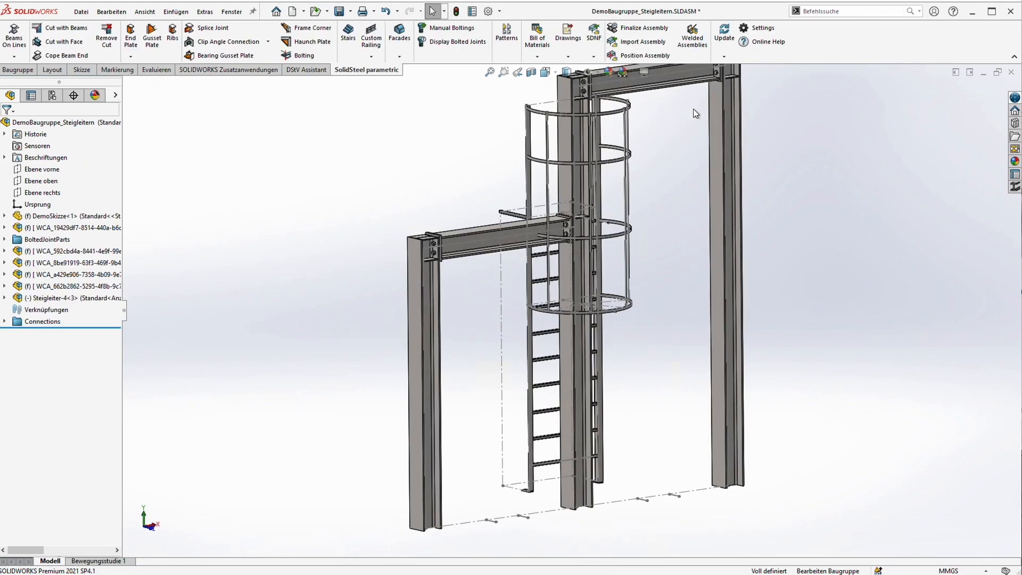
Align the ladder to frame sketch points, with Align Coordinates and Remove Relations checked
click(644, 55)
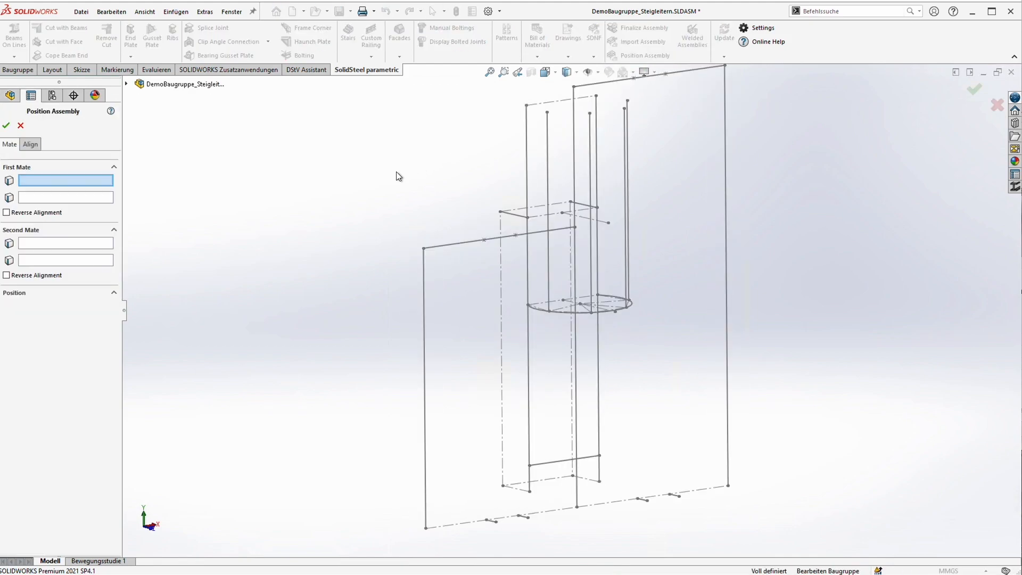
click(29, 144)
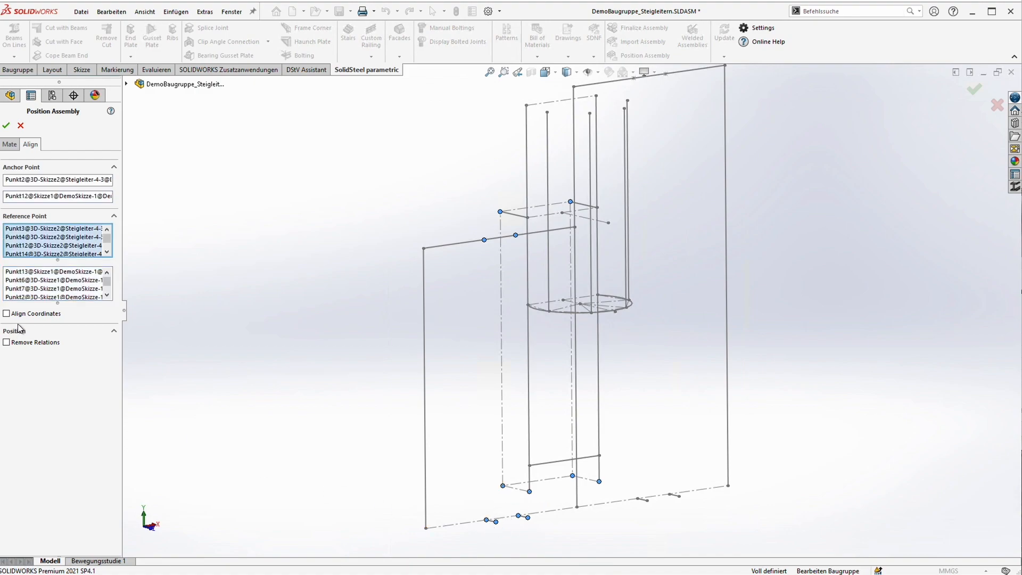
click(6, 314)
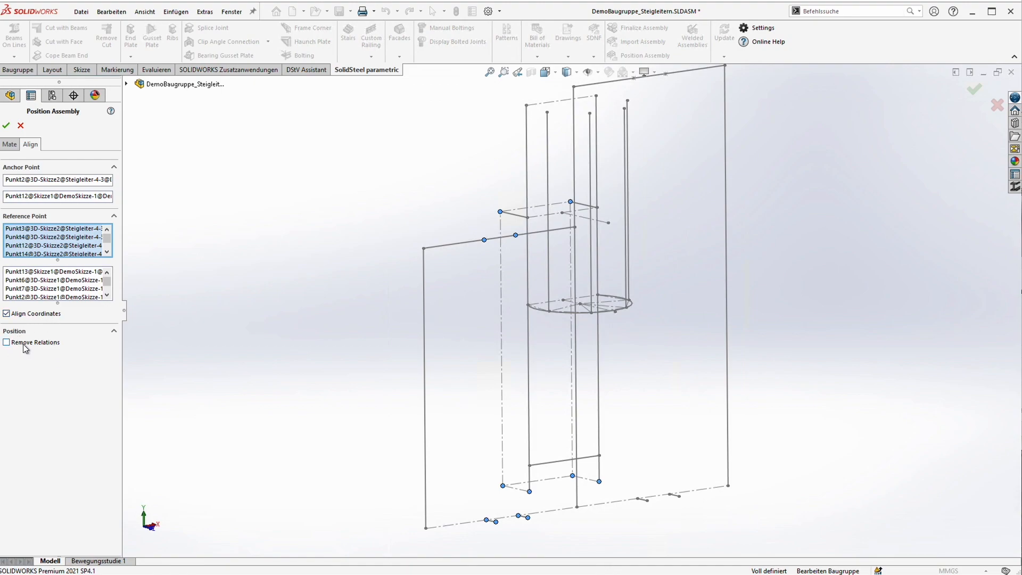
click(6, 343)
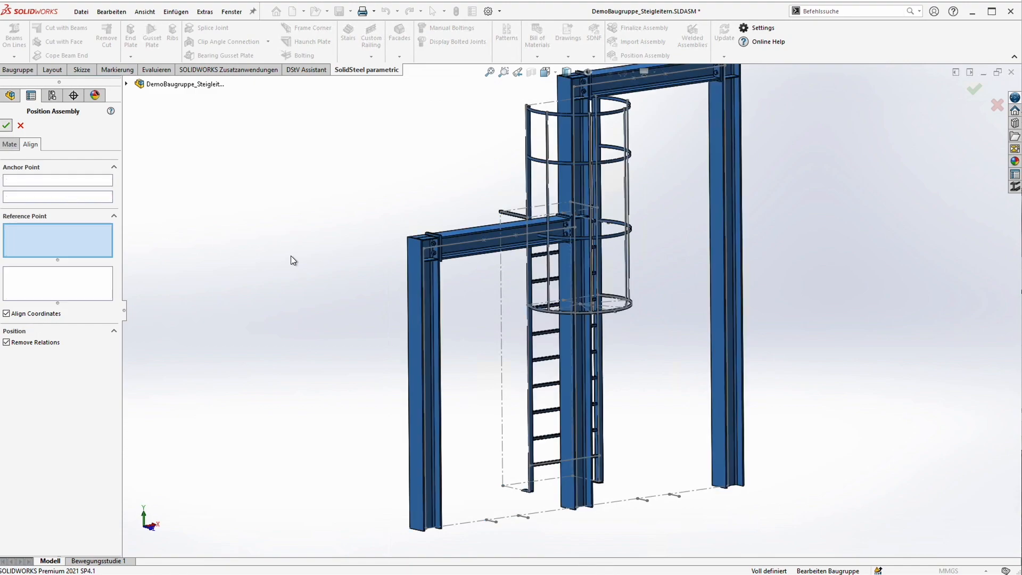
click(6, 125)
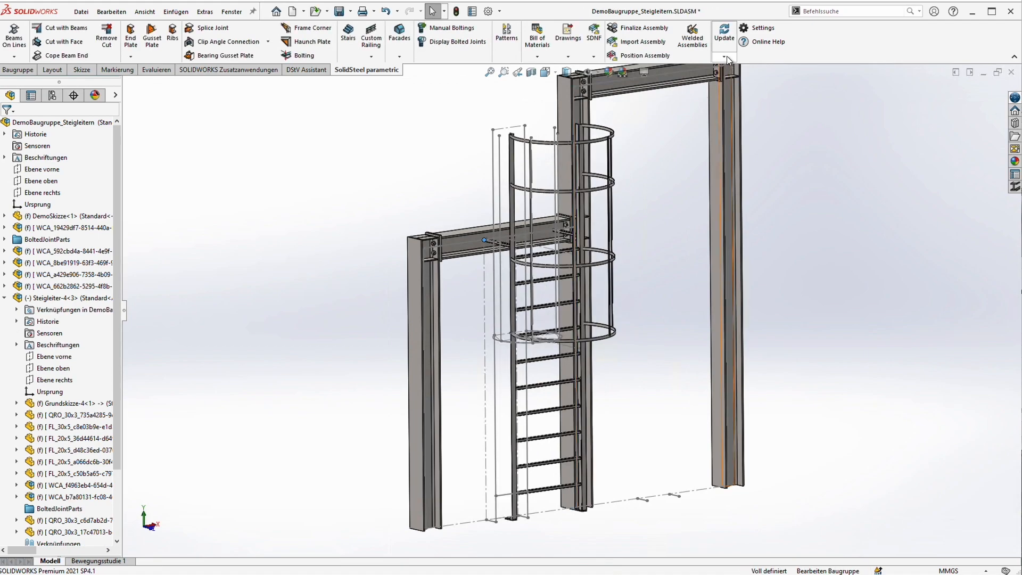
Regenerate the Steigleiter-4 ladder assembly using Update Assemblies
click(723, 34)
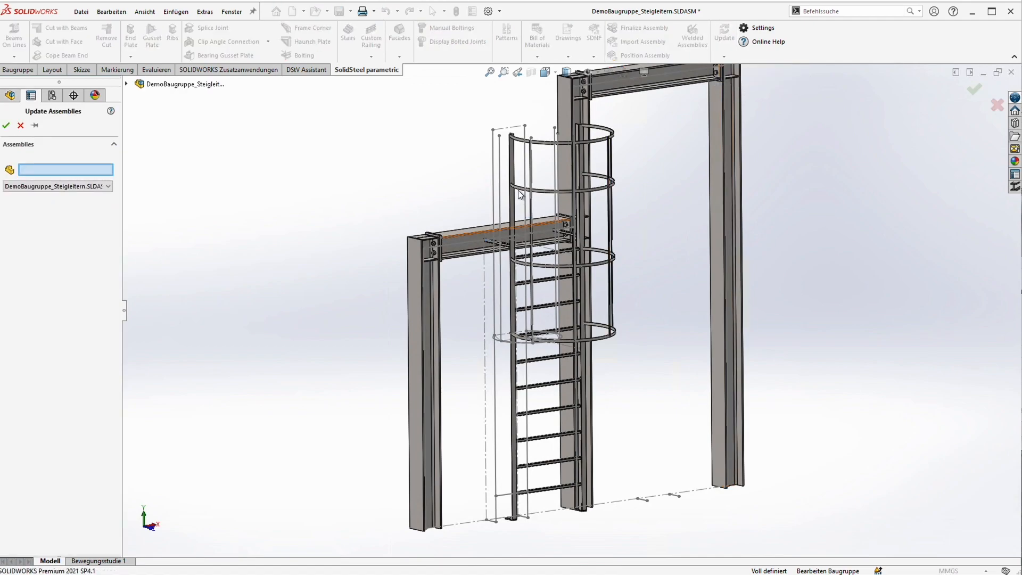
click(57, 186)
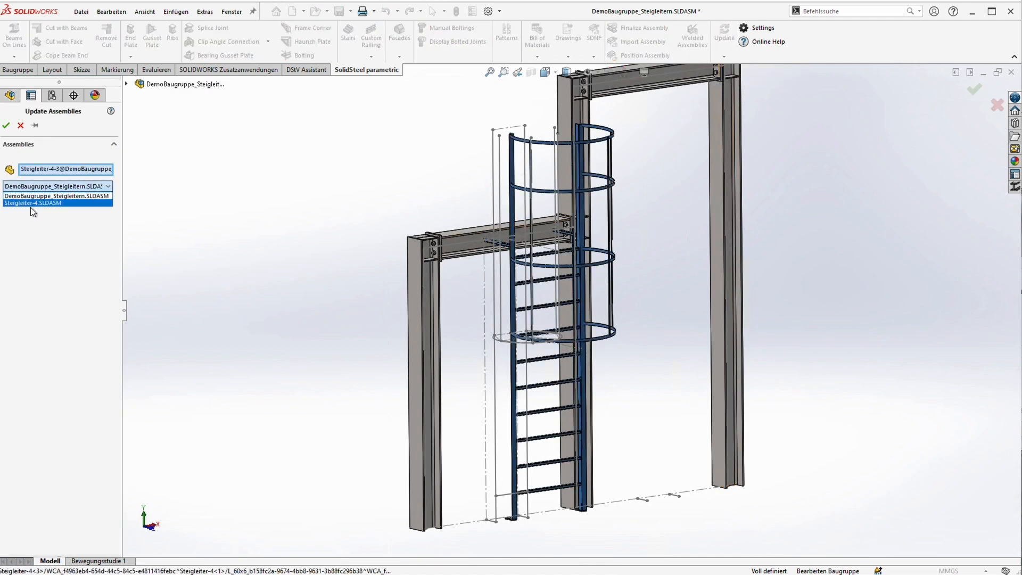
click(6, 125)
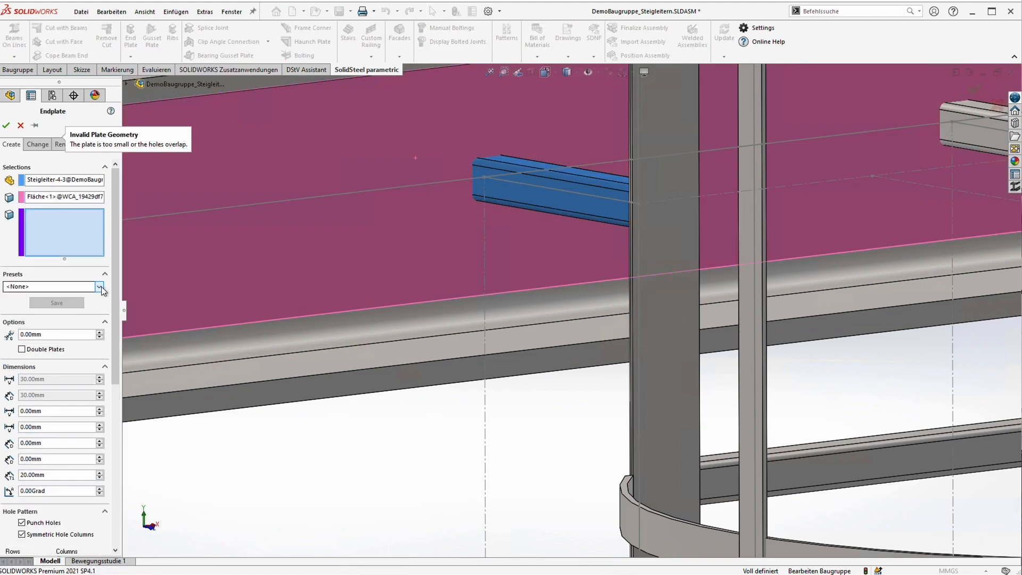
Join the ladder support arms to the beam face with preset bolted end plates
click(101, 287)
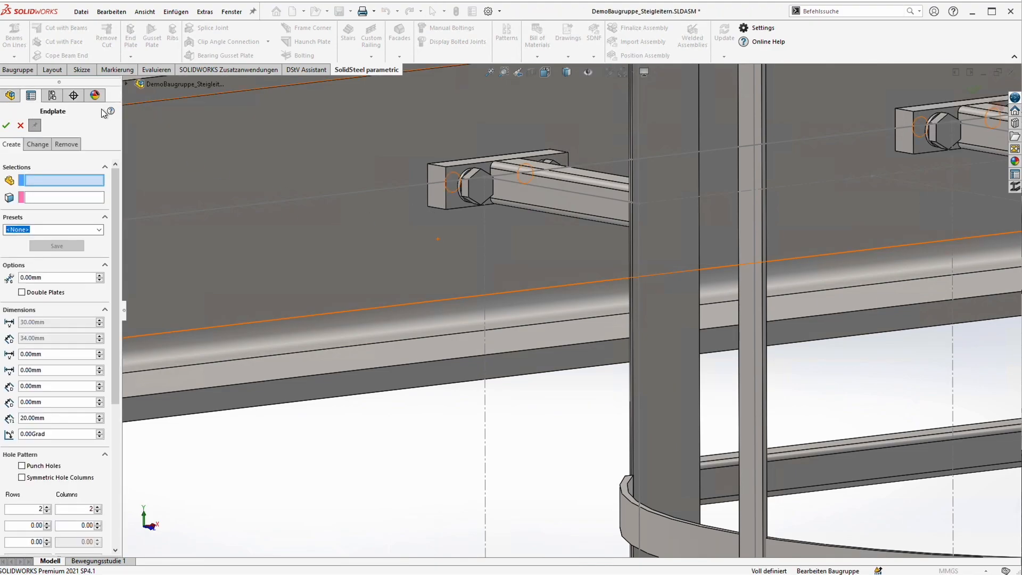
click(7, 126)
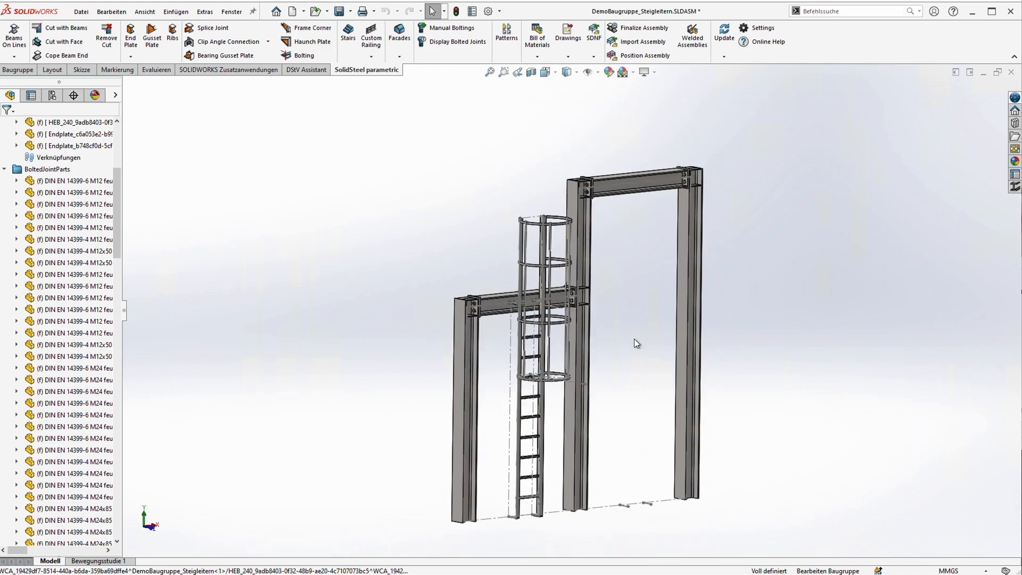
mouse_move(630, 239)
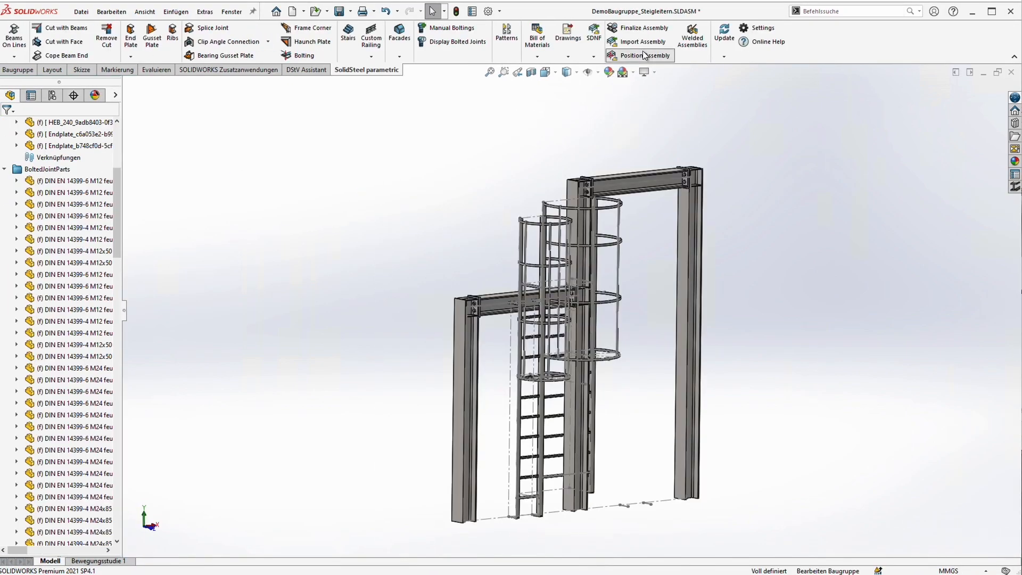
Align Steigleiter-5 to a frame sketch reference point, then exit the layout sketch
click(645, 55)
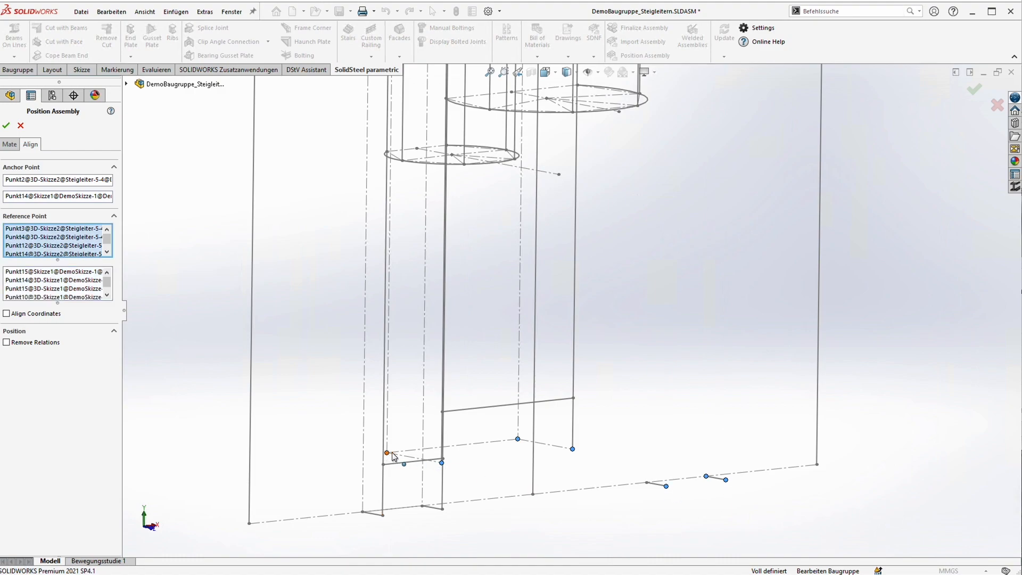
click(7, 313)
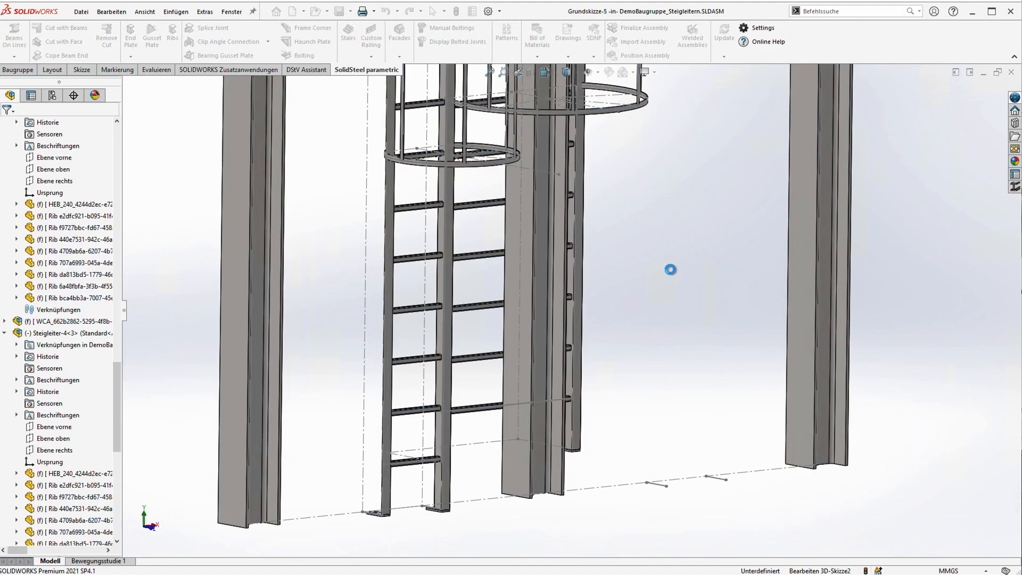
click(724, 33)
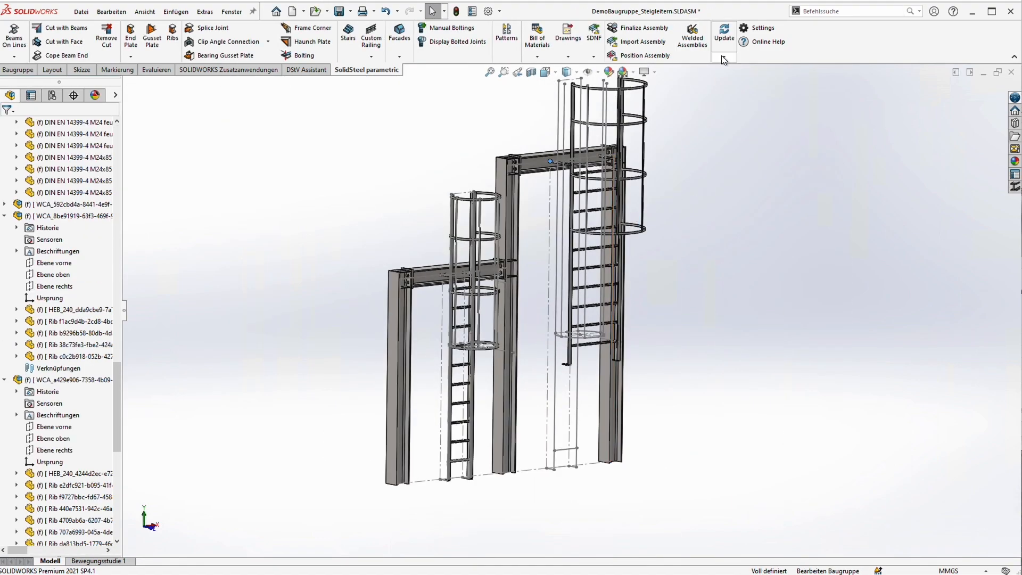
click(723, 33)
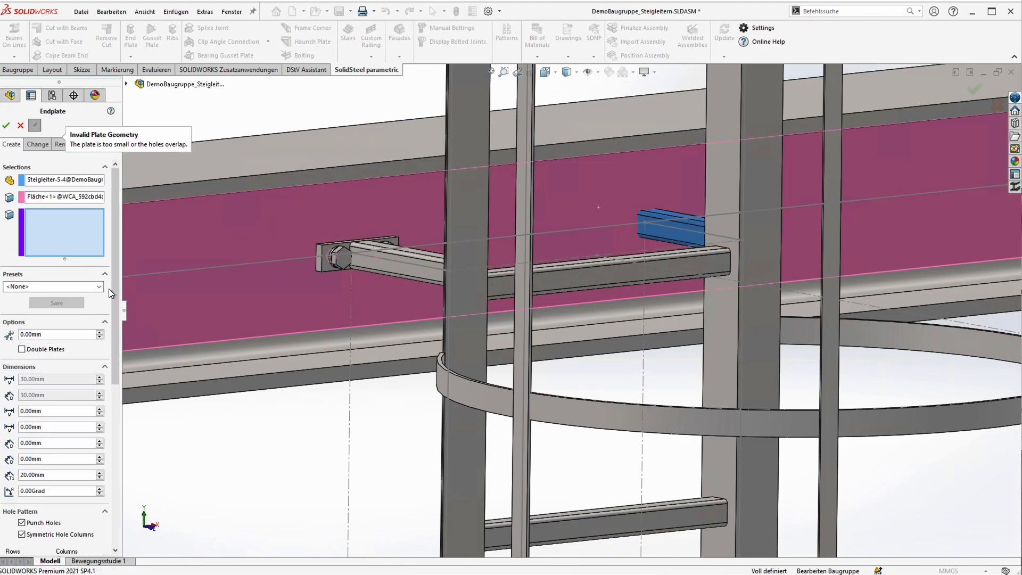
Apply the QRO30x3_quer preset to preview the second ladder's arm end plate
click(53, 287)
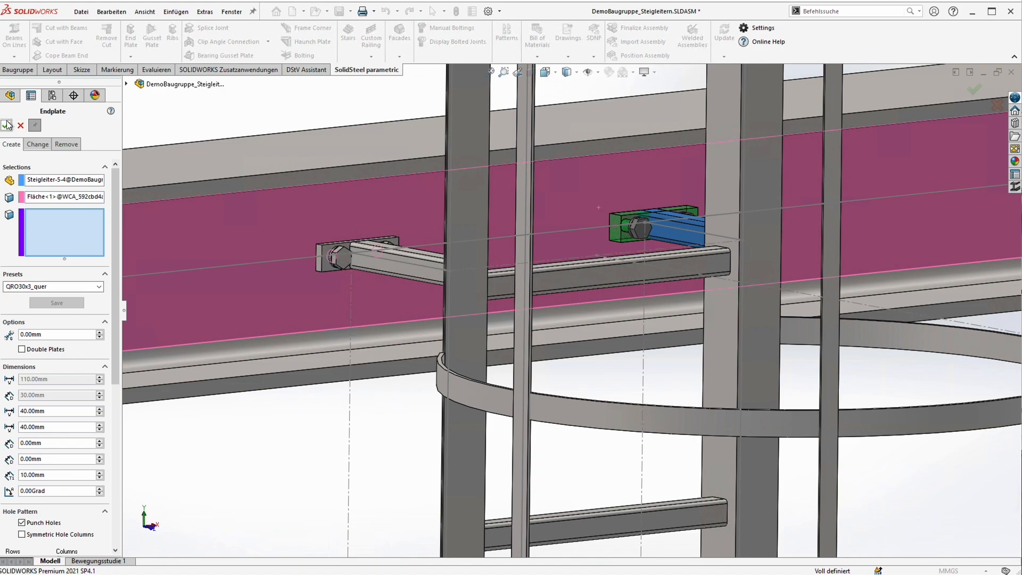